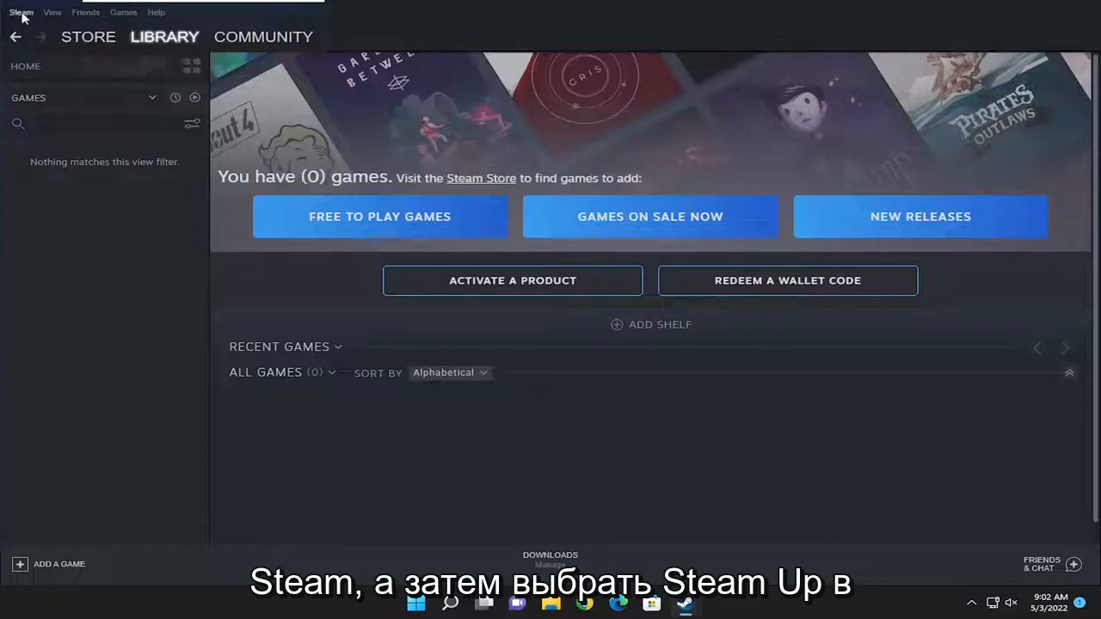
Bring up Steam's Settings from the main Steam menu.
left_click(21, 12)
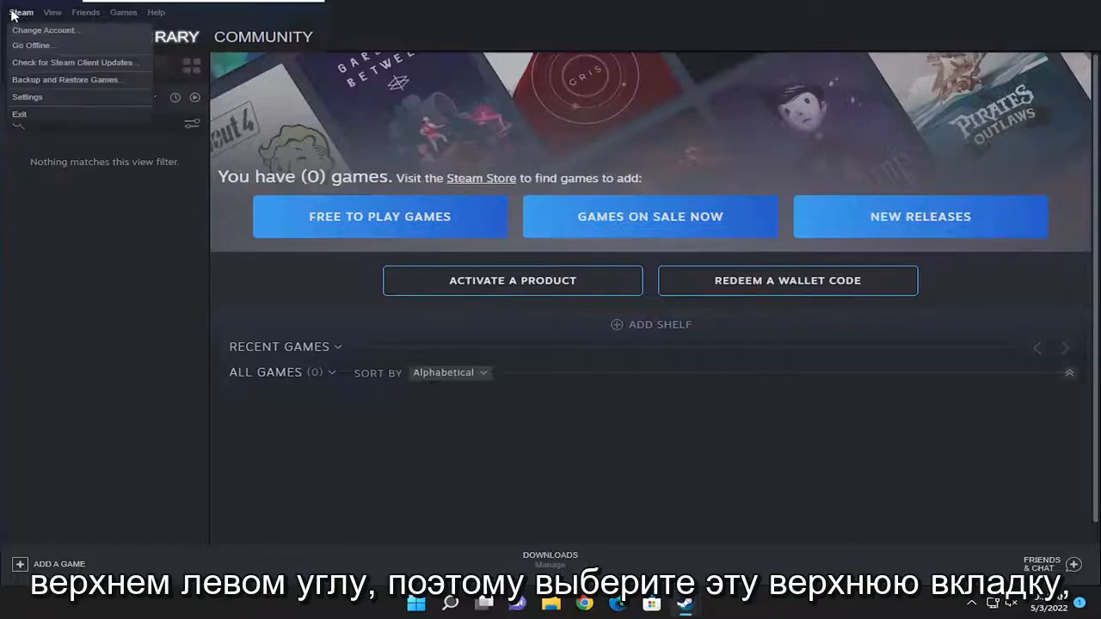
left_click(27, 96)
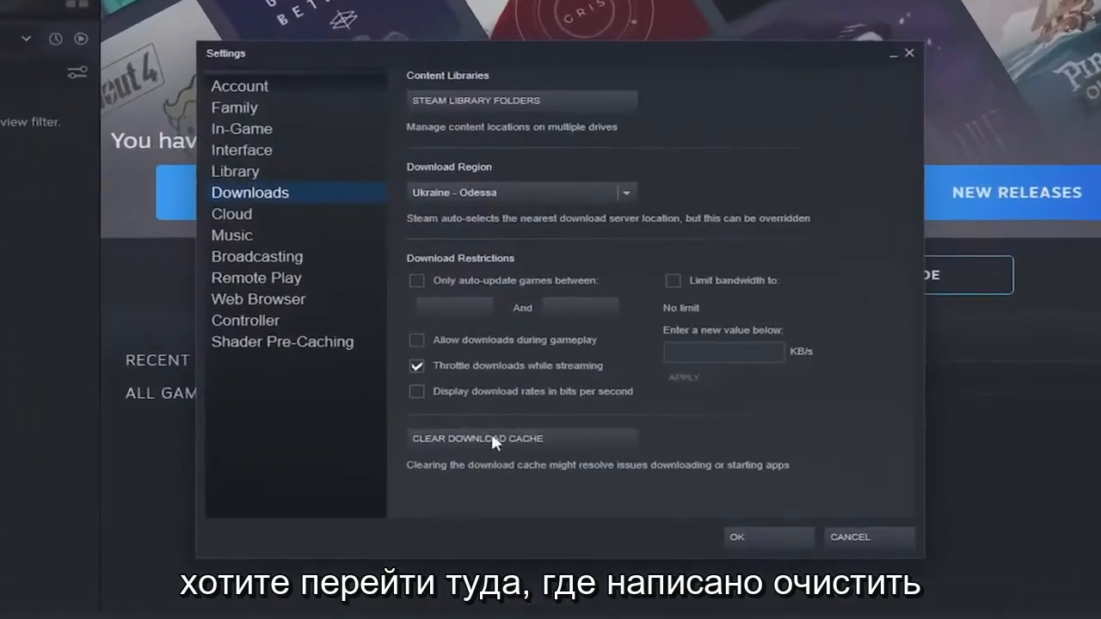
mouse_move(478, 478)
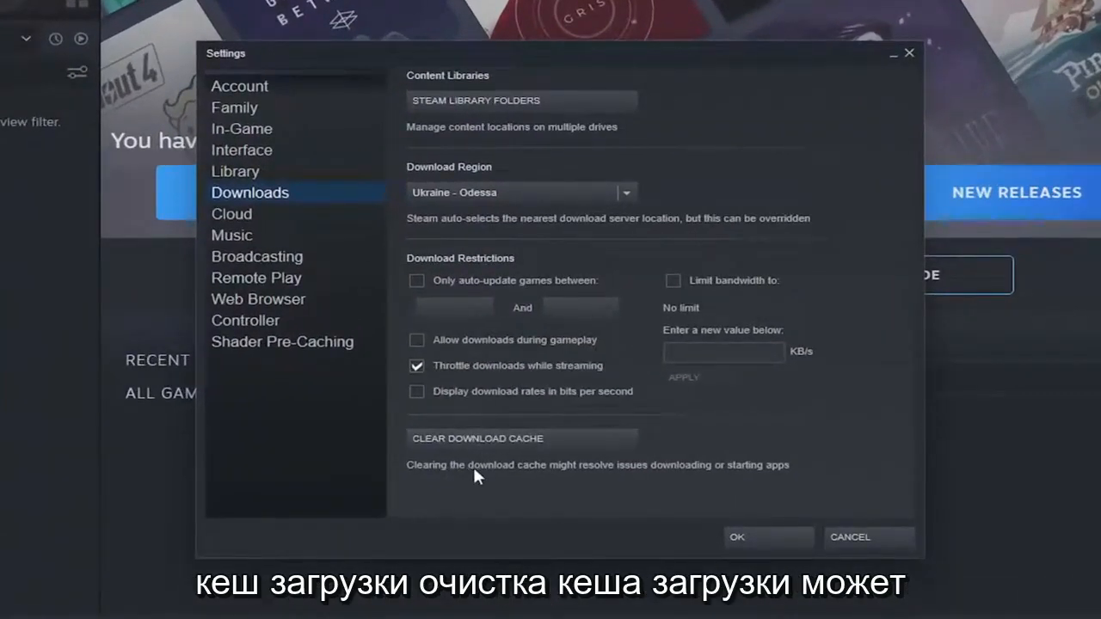
mouse_move(623, 483)
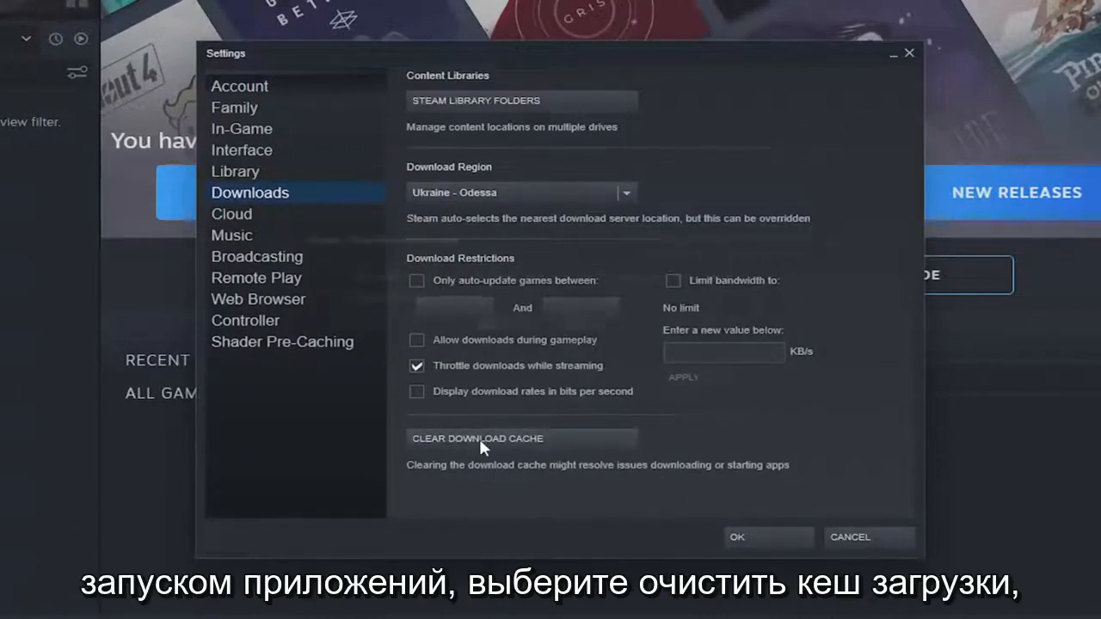
Clear Steam's download cache and confirm with OK.
left_click(478, 438)
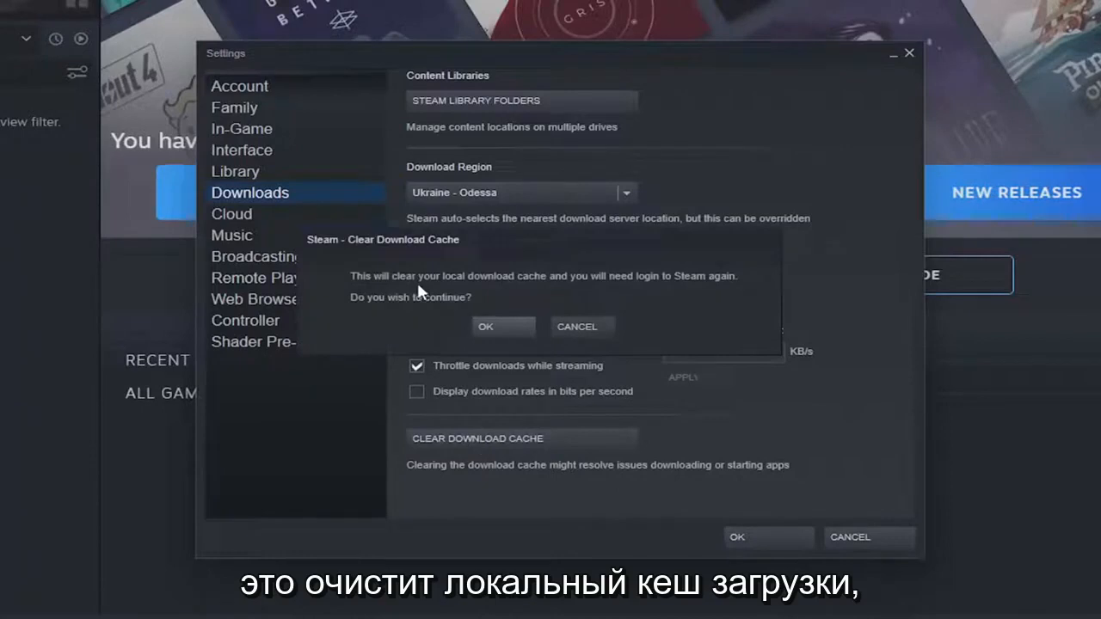
mouse_move(674, 292)
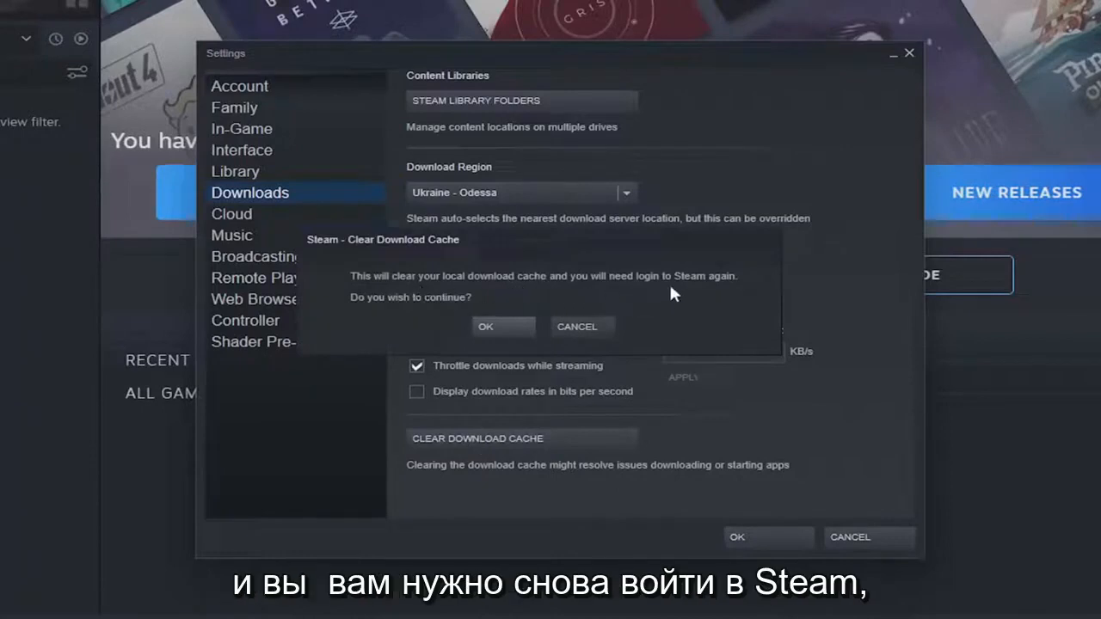
mouse_move(486, 327)
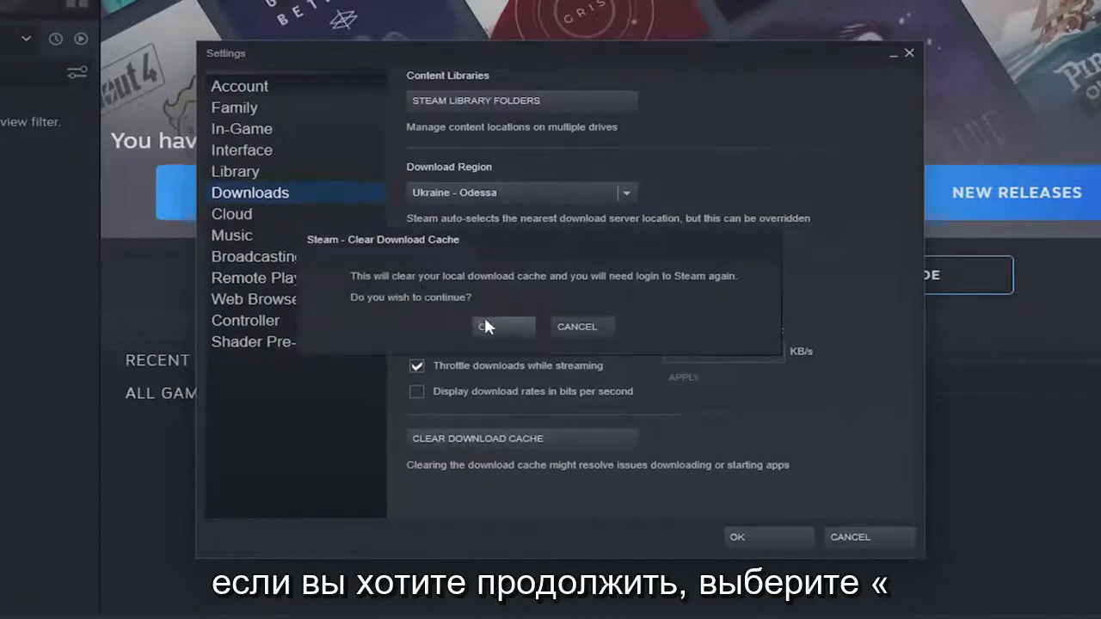
left_click(503, 327)
type("c")
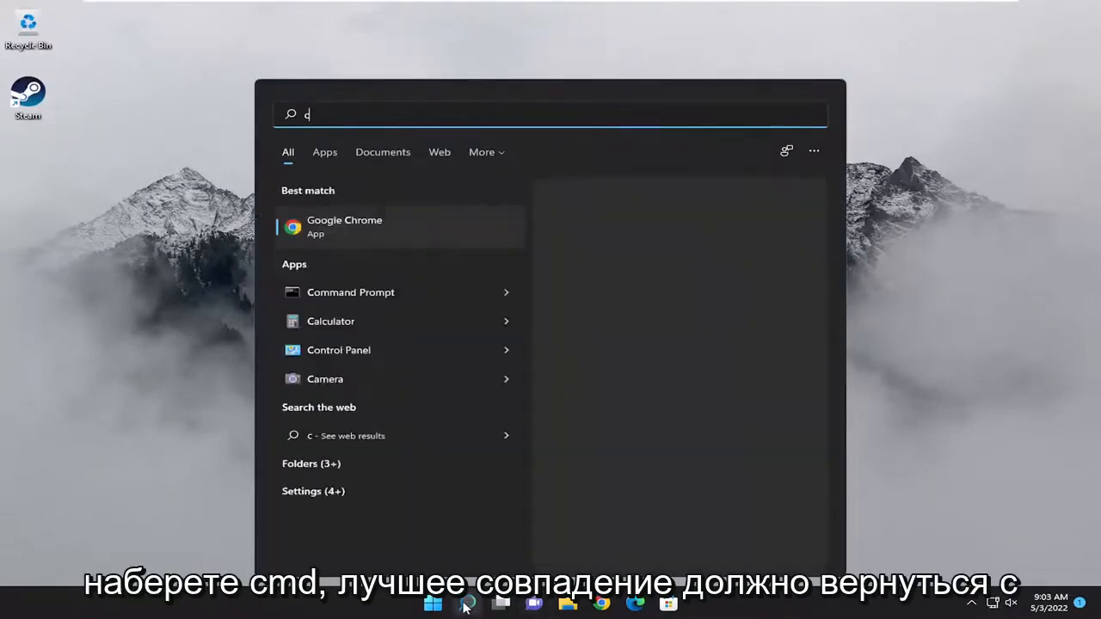
Search Start for 'cmd' and launch Command Prompt with Run as administrator.
type("md")
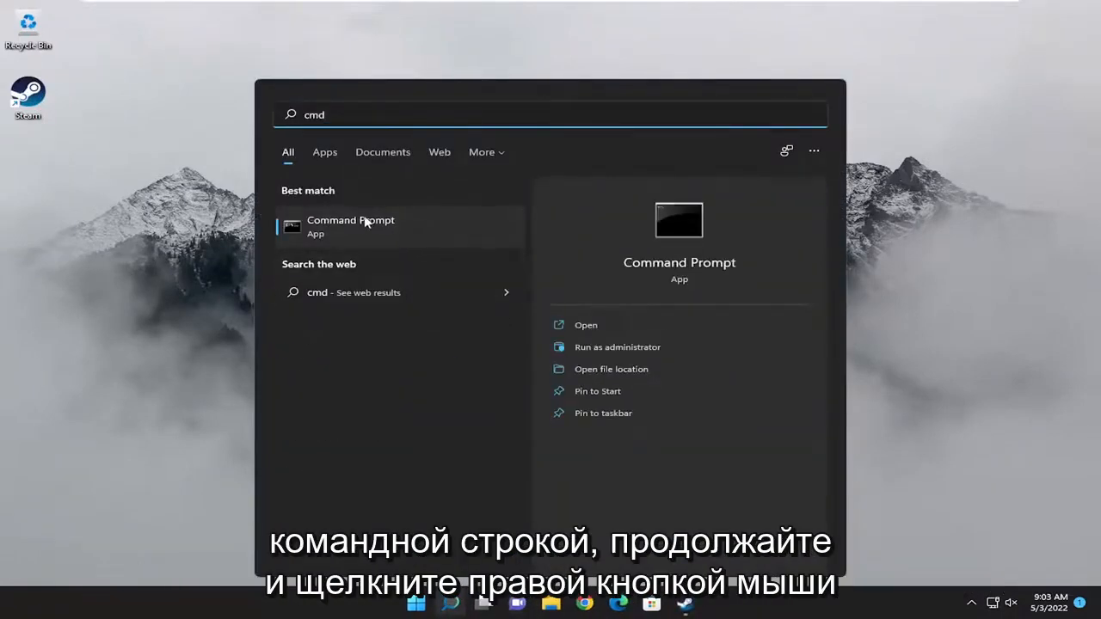
right_click(351, 227)
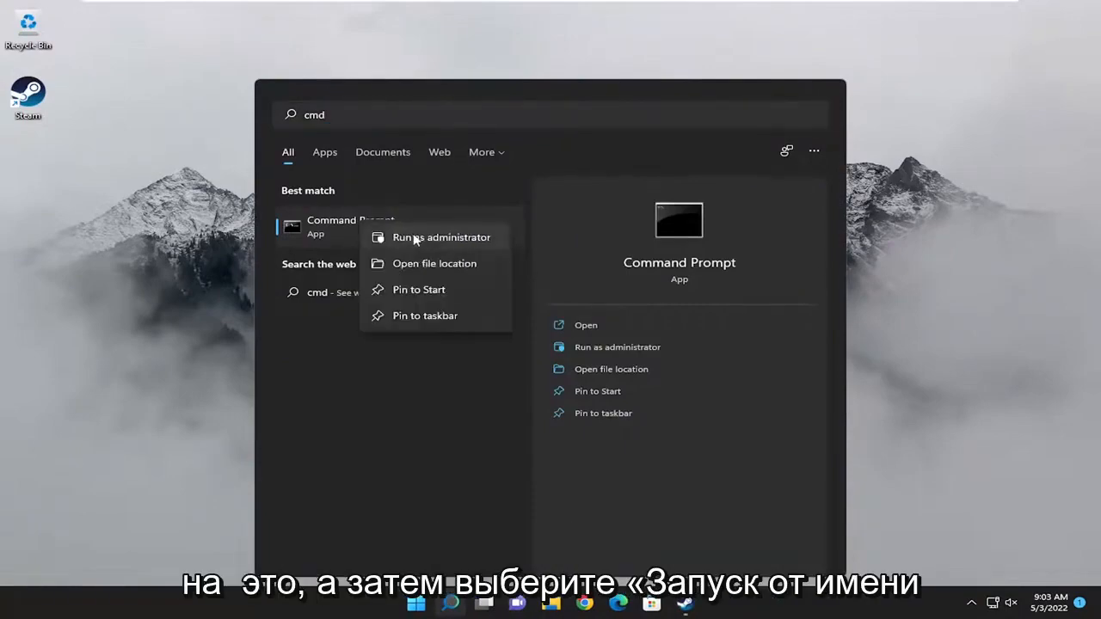
left_click(441, 238)
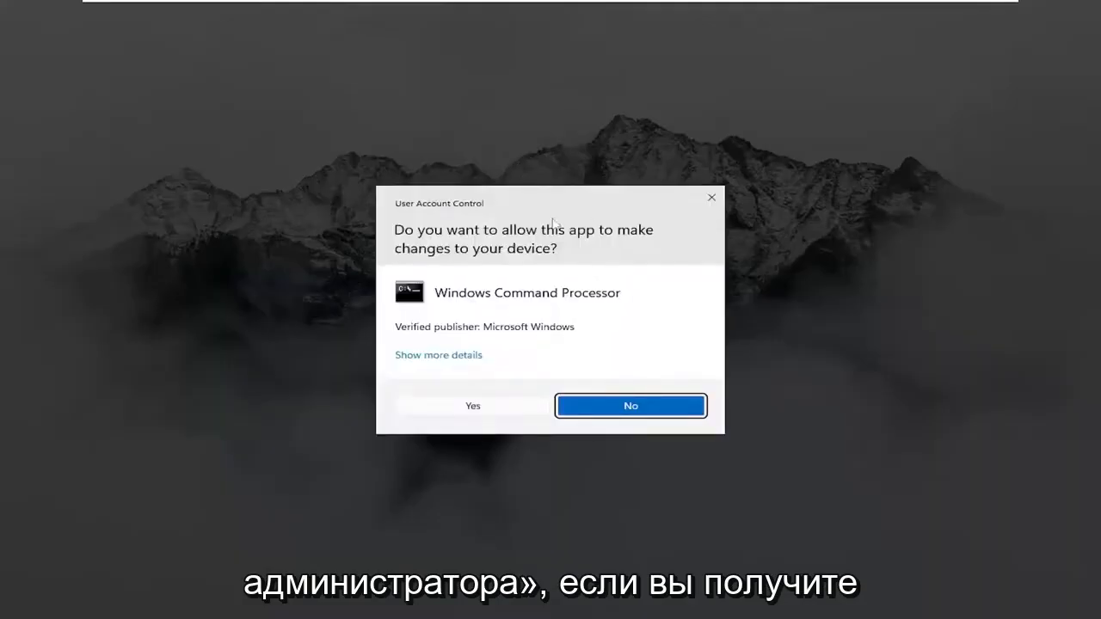
Allow the admin prompt and run ipconfig /flushdns to flush the DNS cache.
left_click(471, 406)
type("ipconfig")
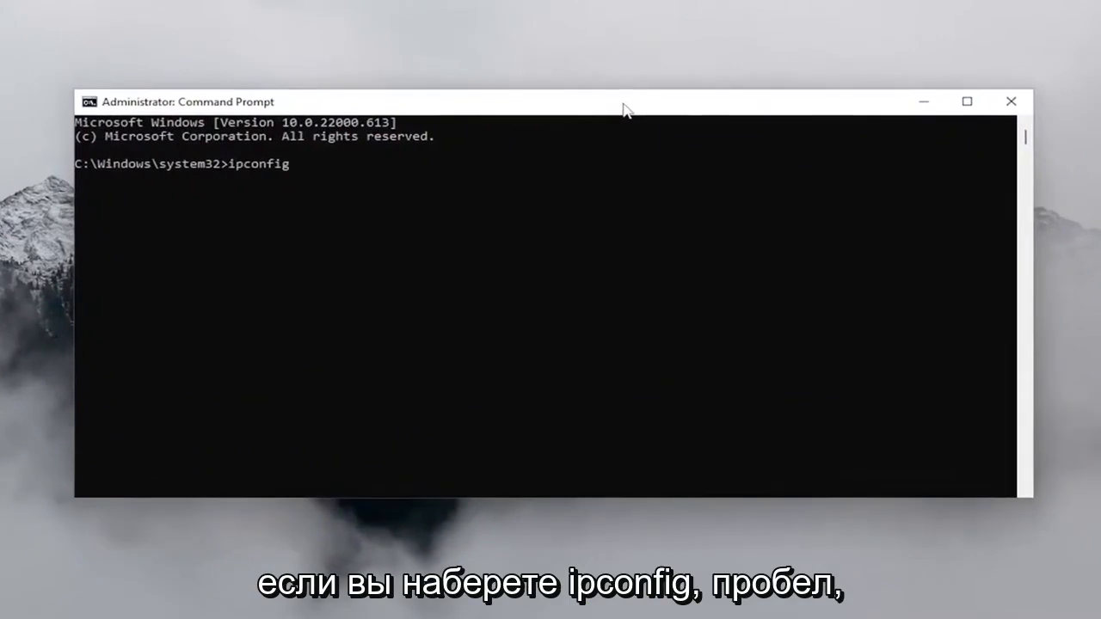
type("/flushdns")
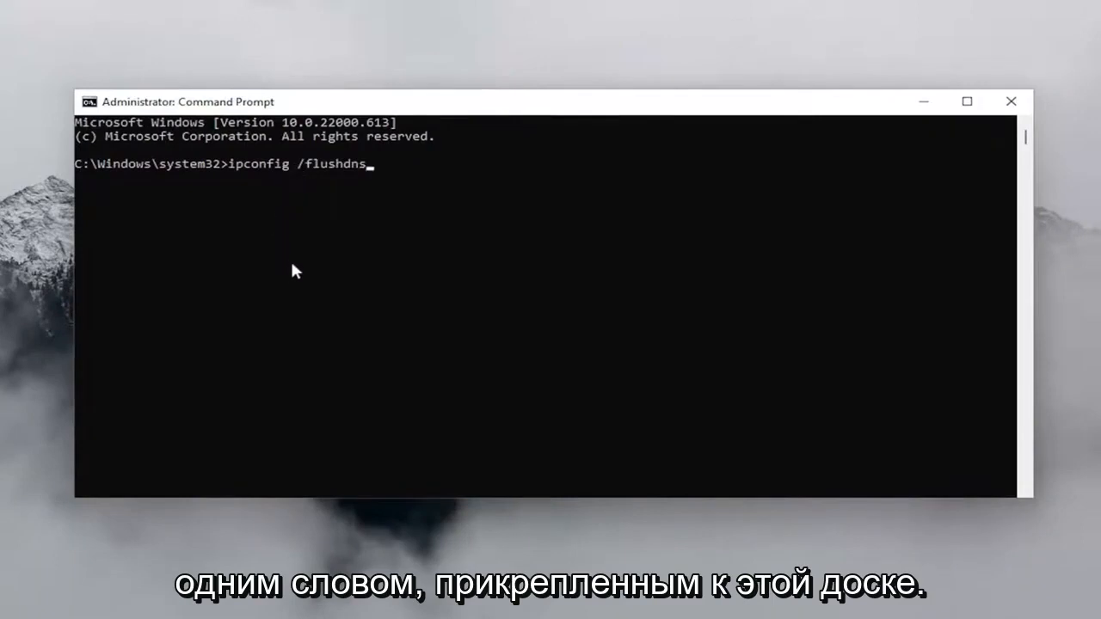
key("Enter")
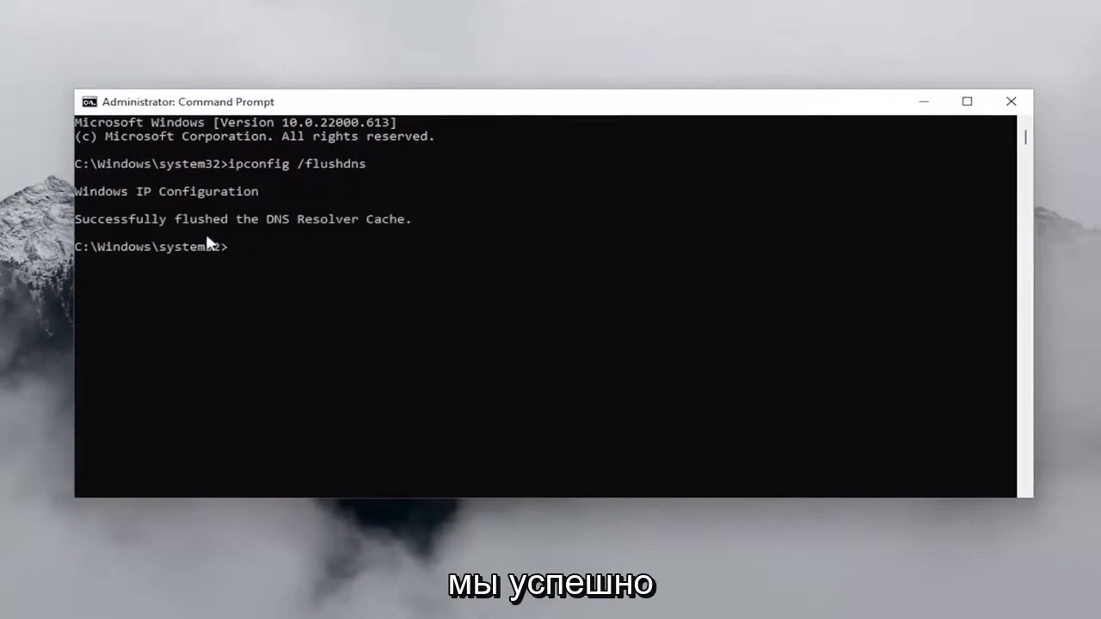
mouse_move(334, 252)
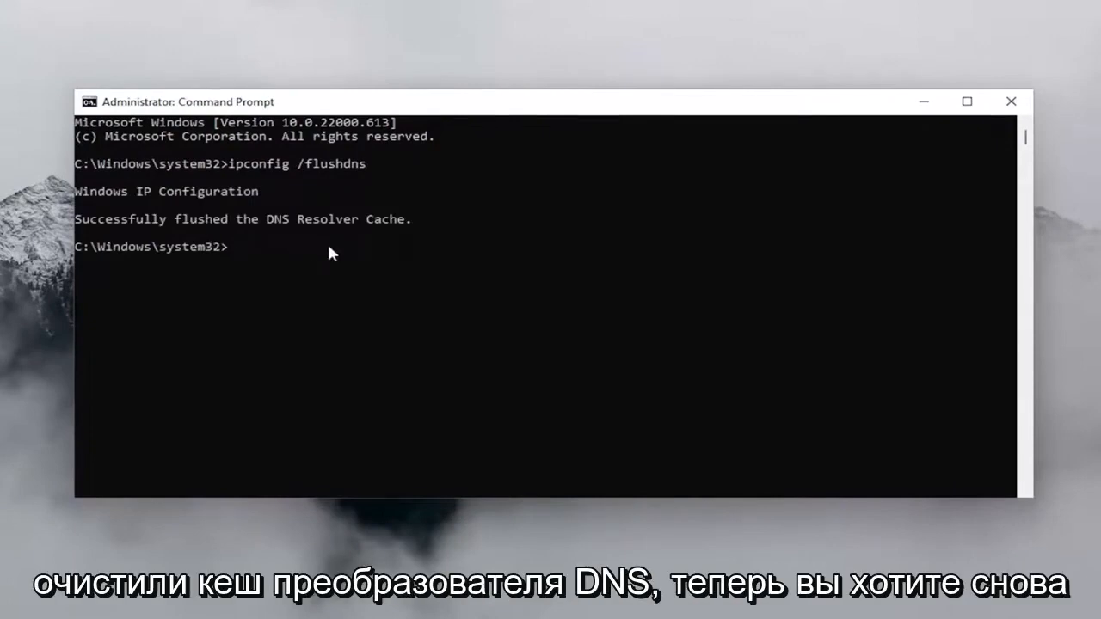
Run netsh winsock reset to reset the Winsock catalog.
type("netsh")
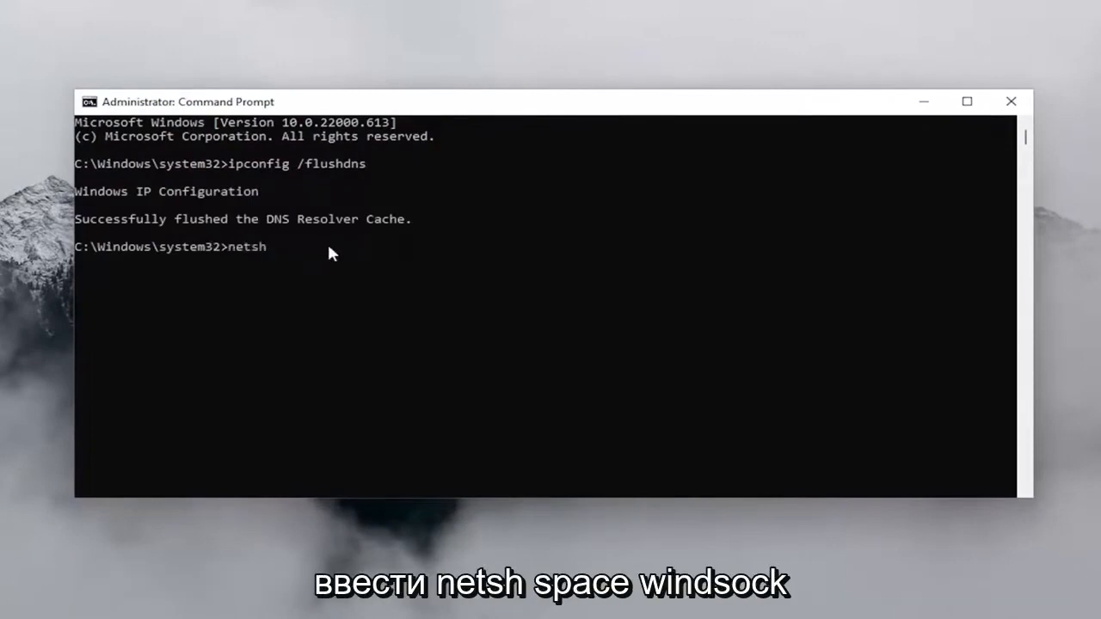
type("win")
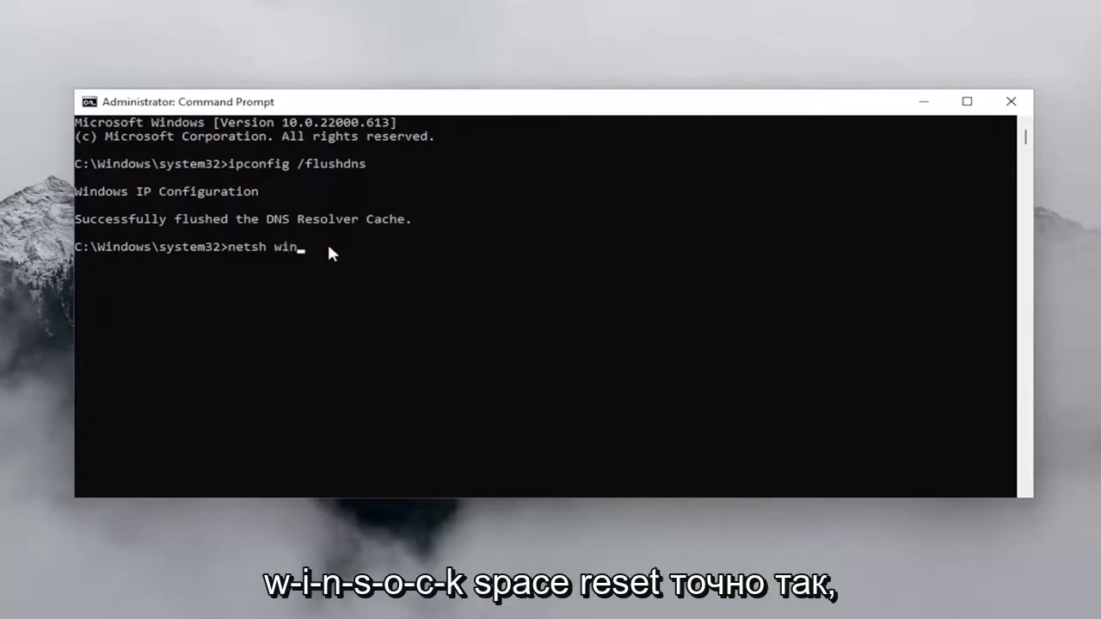
type("sock reset")
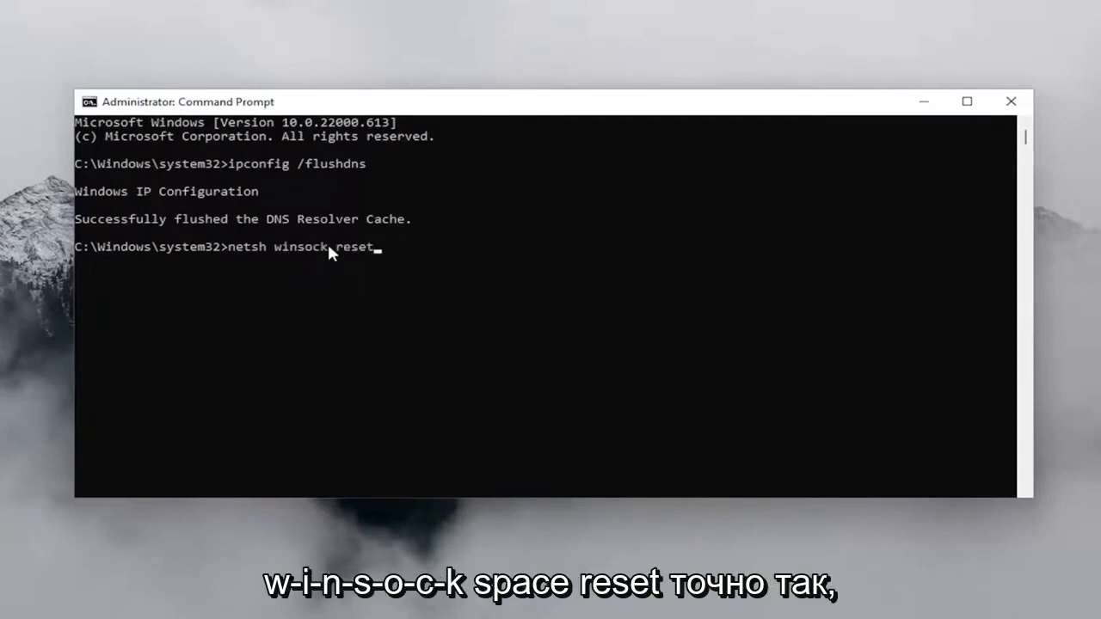
key("Enter")
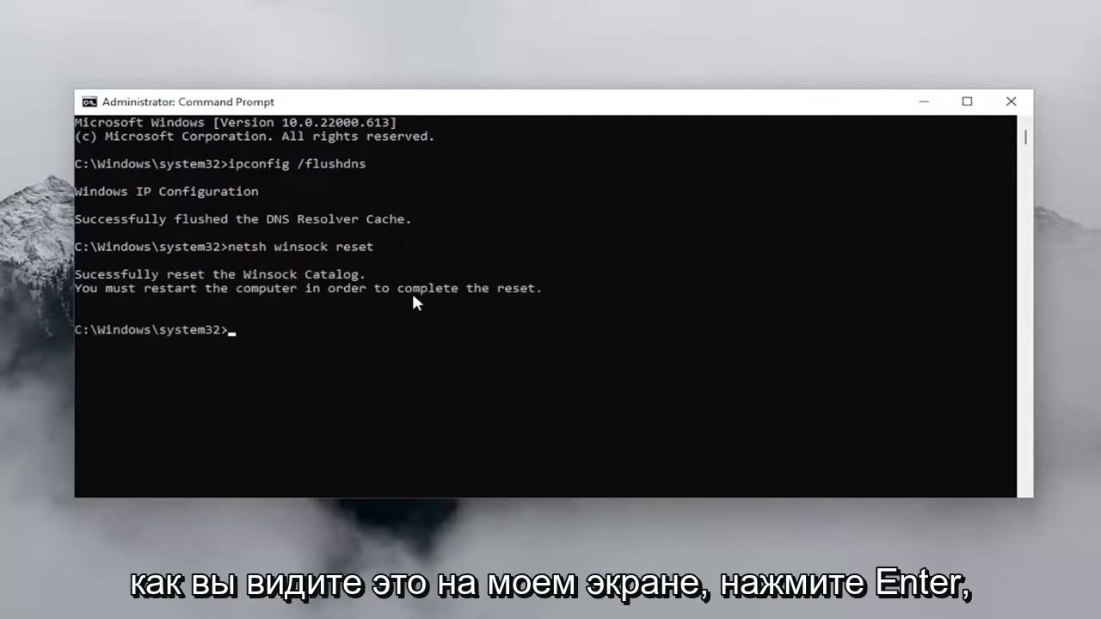
mouse_move(227, 325)
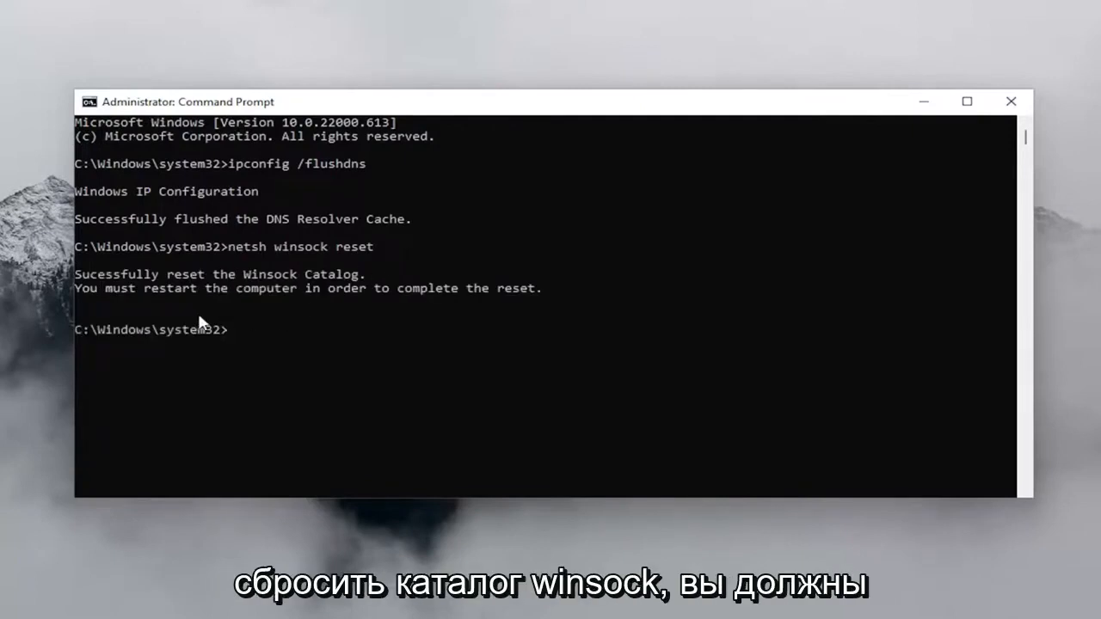
mouse_move(471, 320)
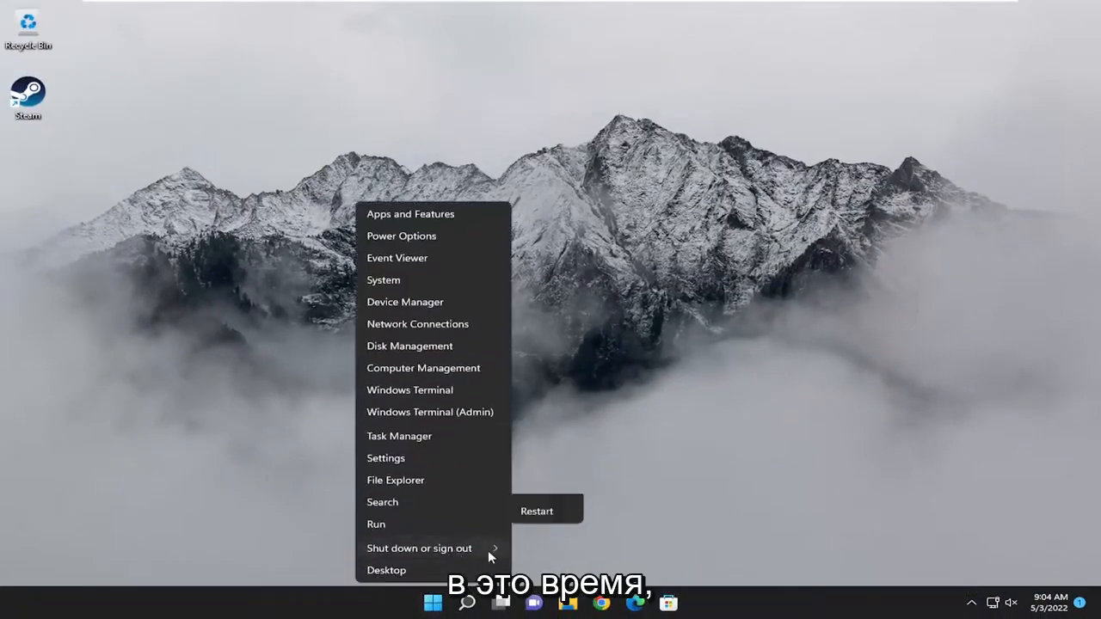
Restart Windows from the shutdown options.
left_click(537, 511)
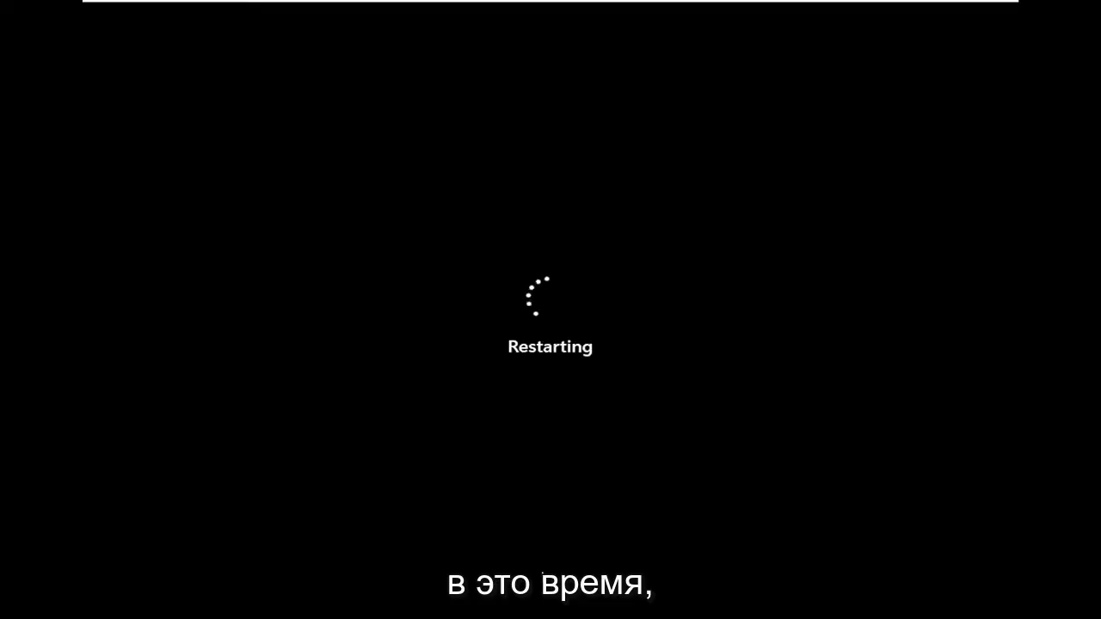